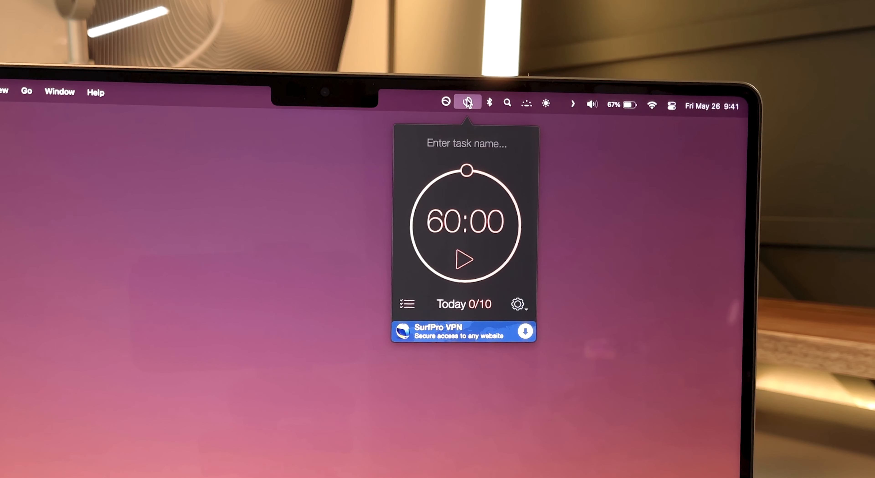
Step: Open the Settings window from the timer popover's gear menu, showing General preferences
{"action": "left_click", "coordinate": [517, 305]}
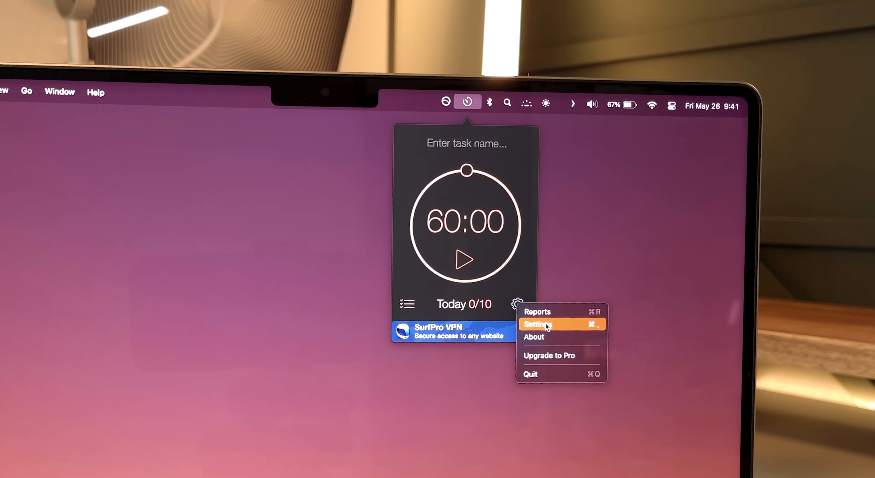
{"action": "left_click", "coordinate": [539, 324]}
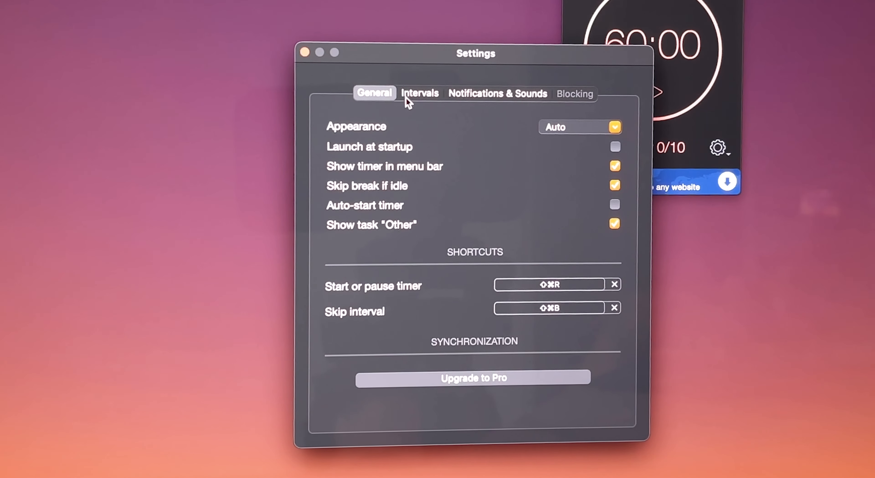